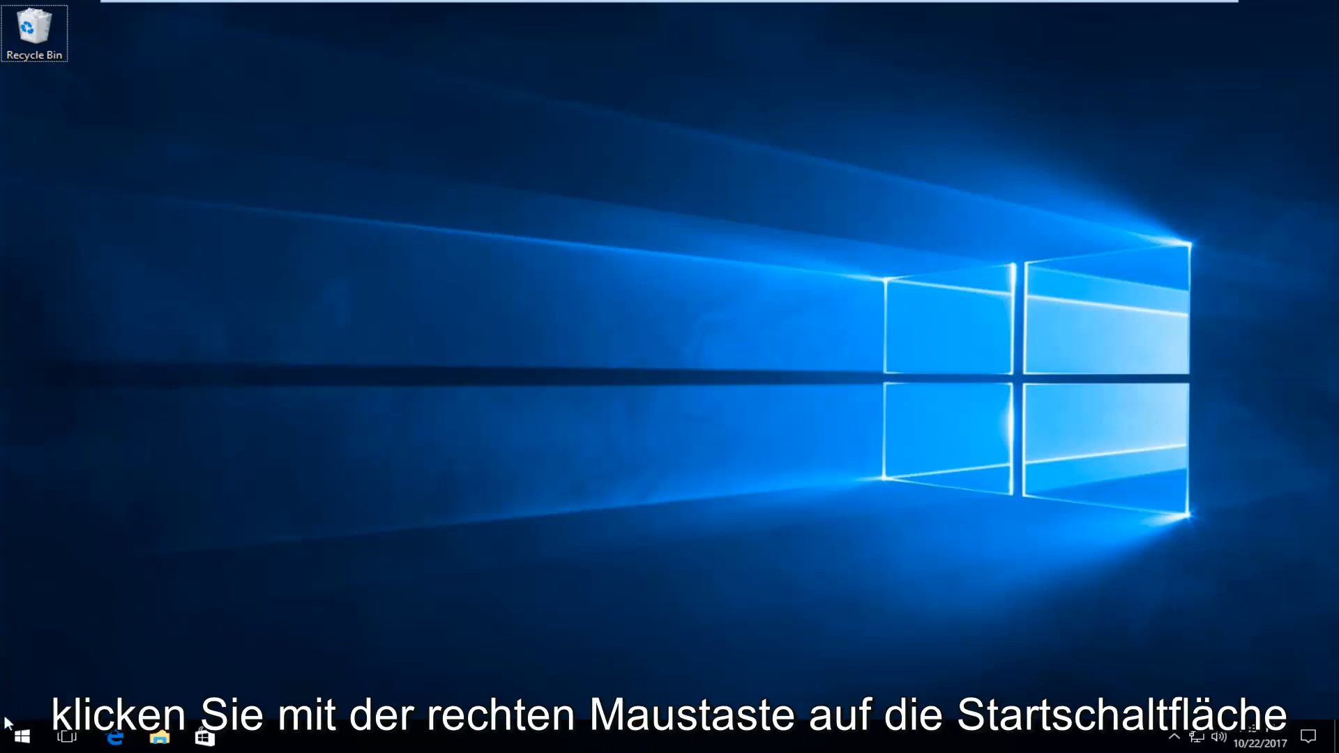
Launch Command Prompt (Admin) from the Start context menu and approve the UAC elevation
right_click(17, 737)
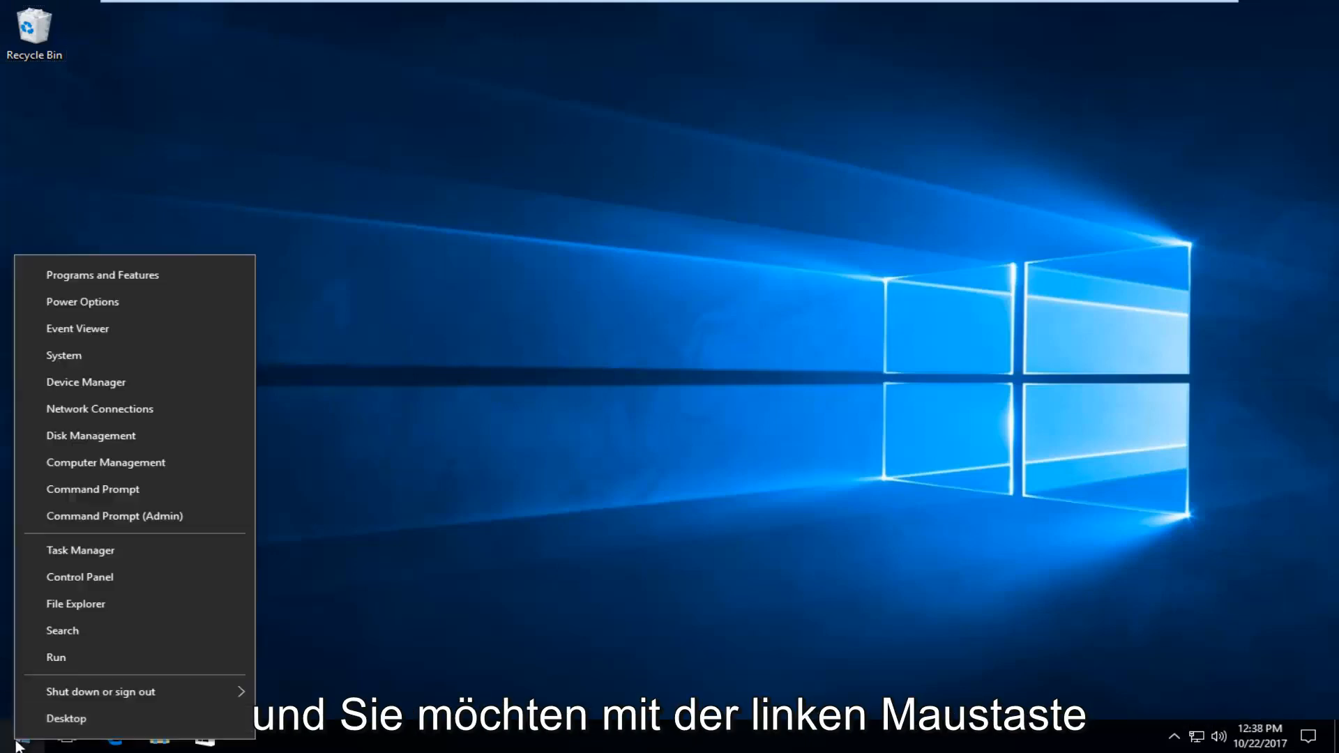
mouse_move(116, 516)
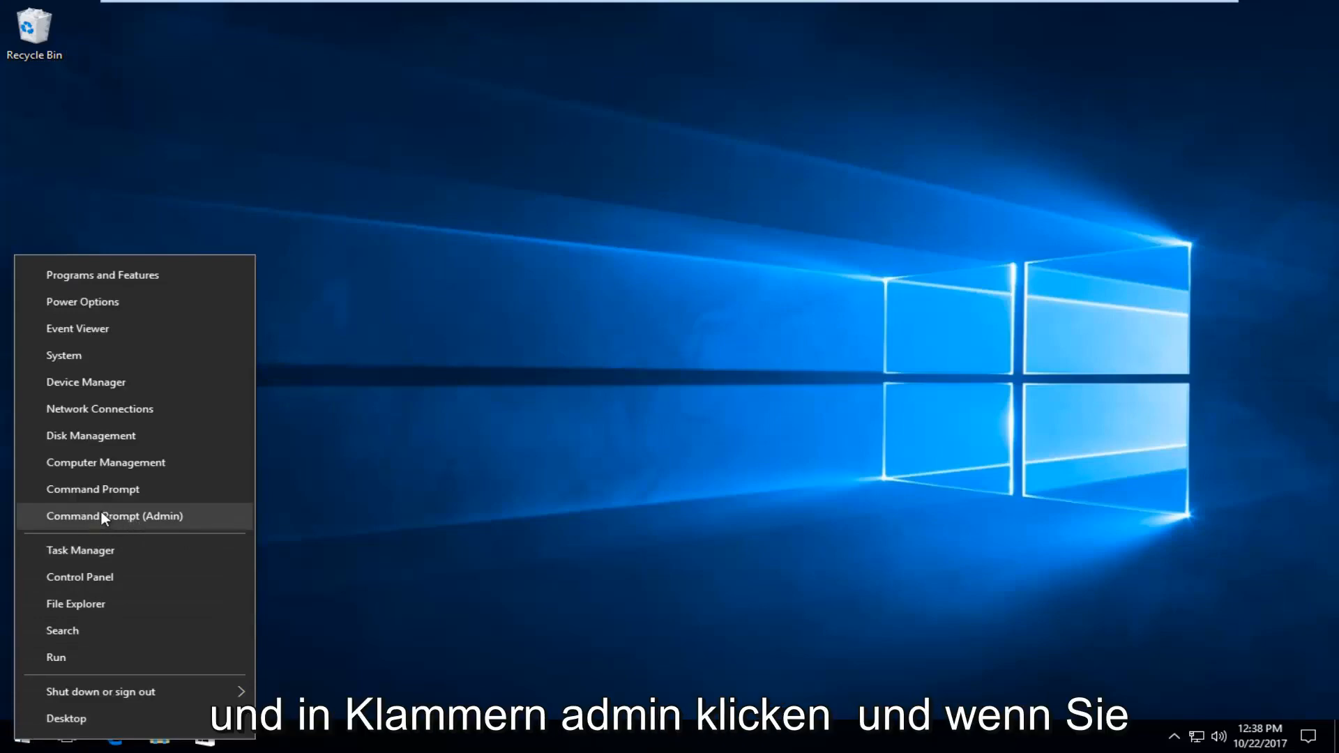
click(115, 516)
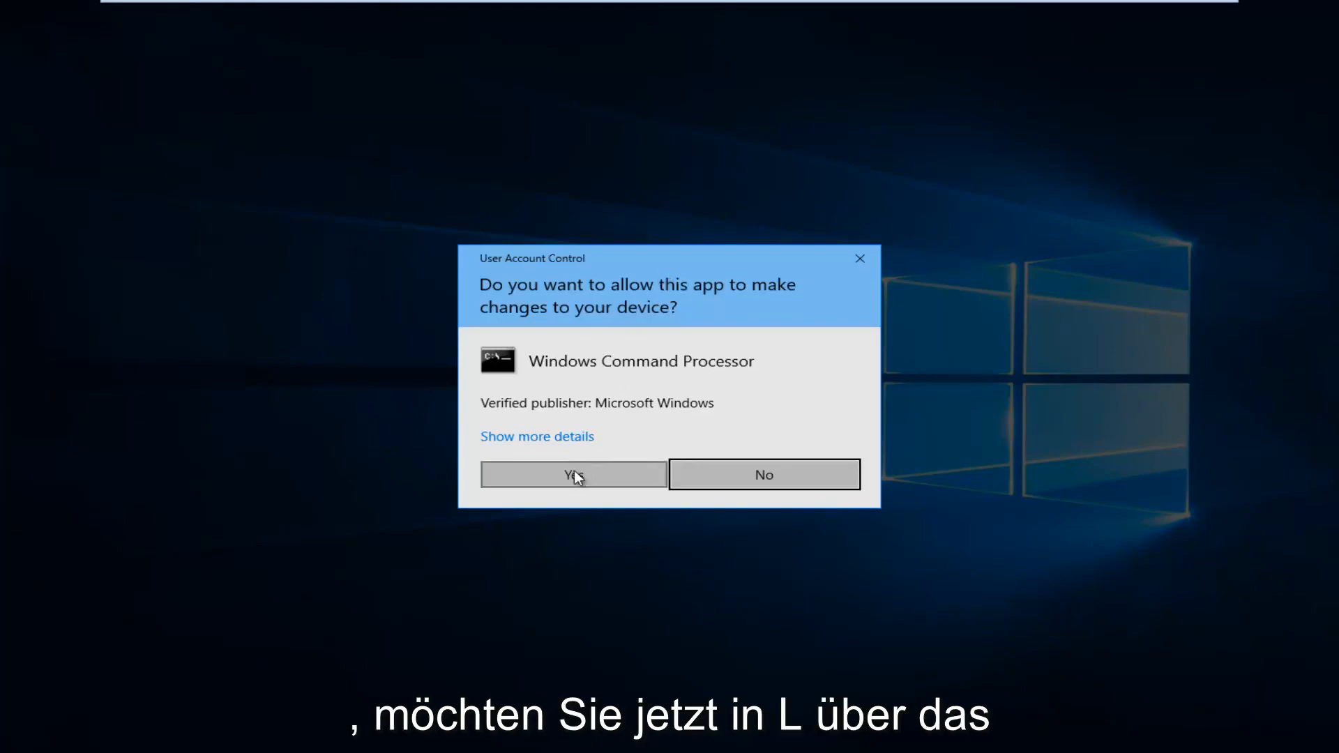
click(574, 474)
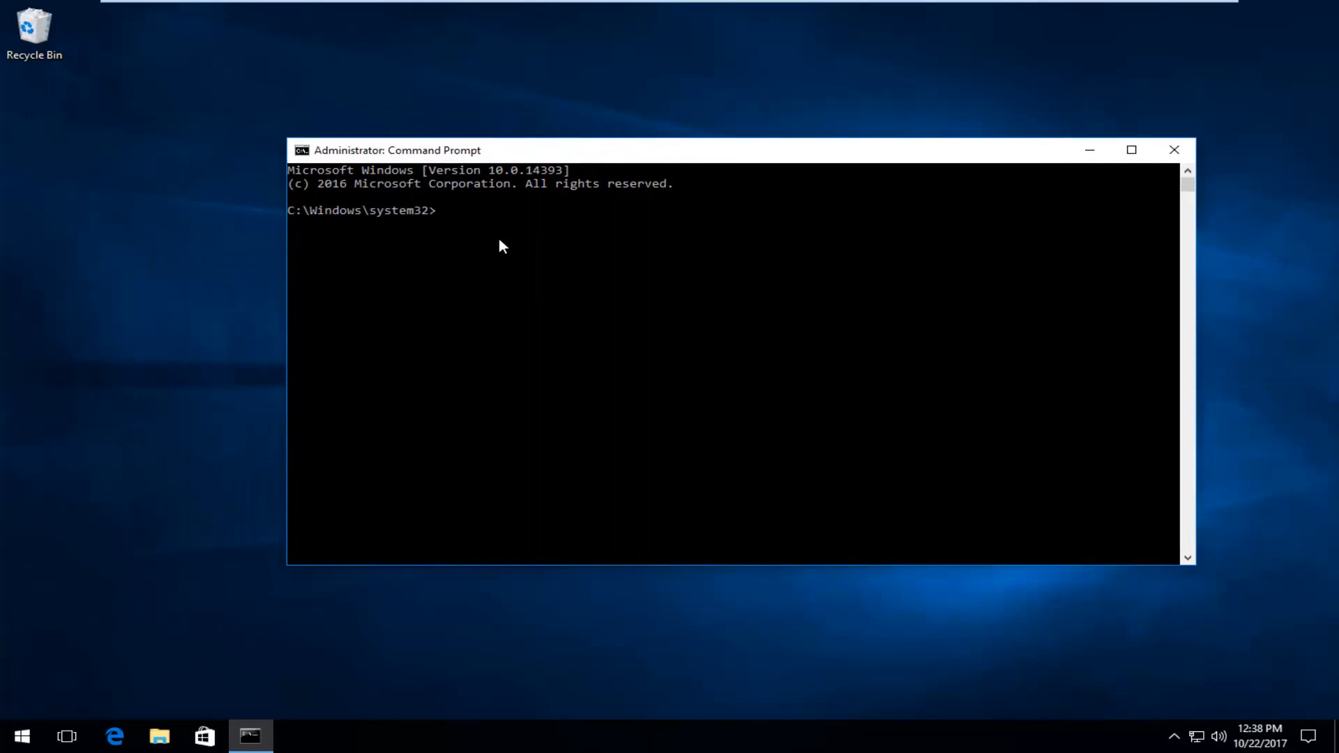
Run 'netsh int ip reset' to reset the TCP/IP stack
text(netsh)
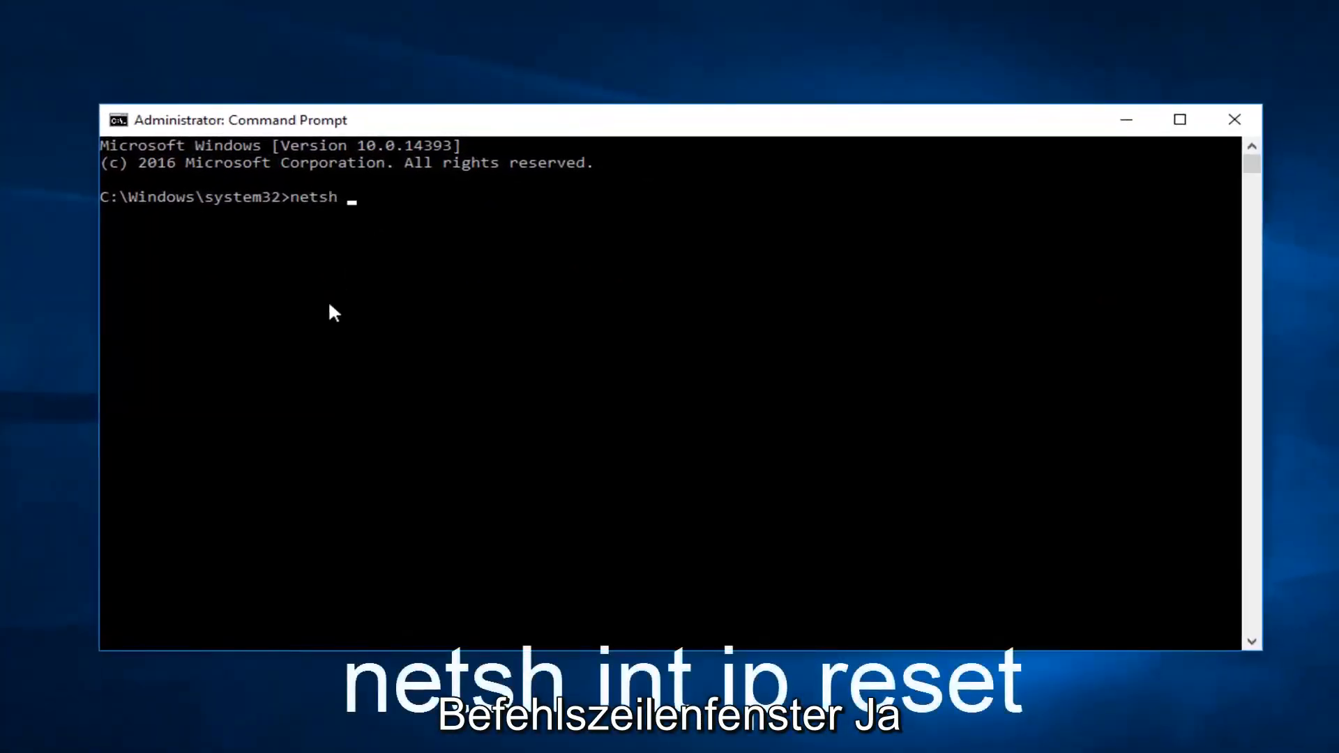
text(int)
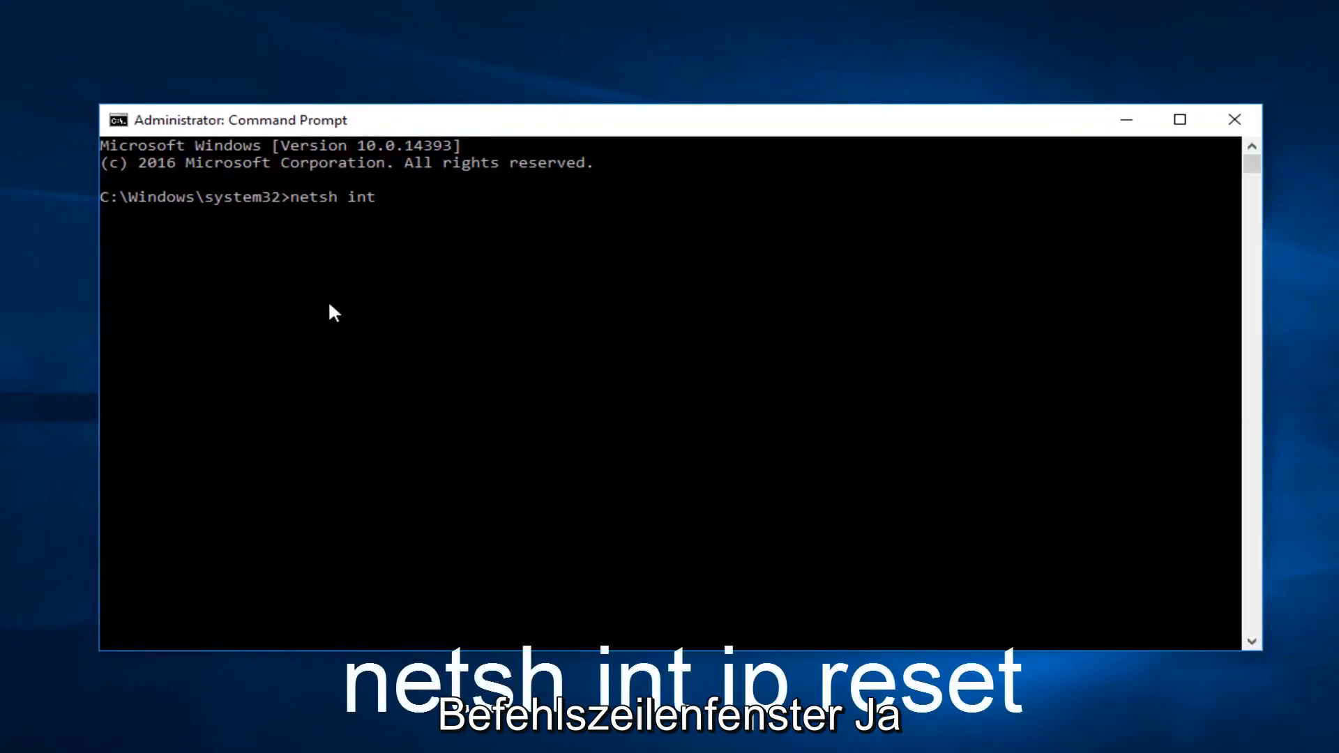
text(ip re)
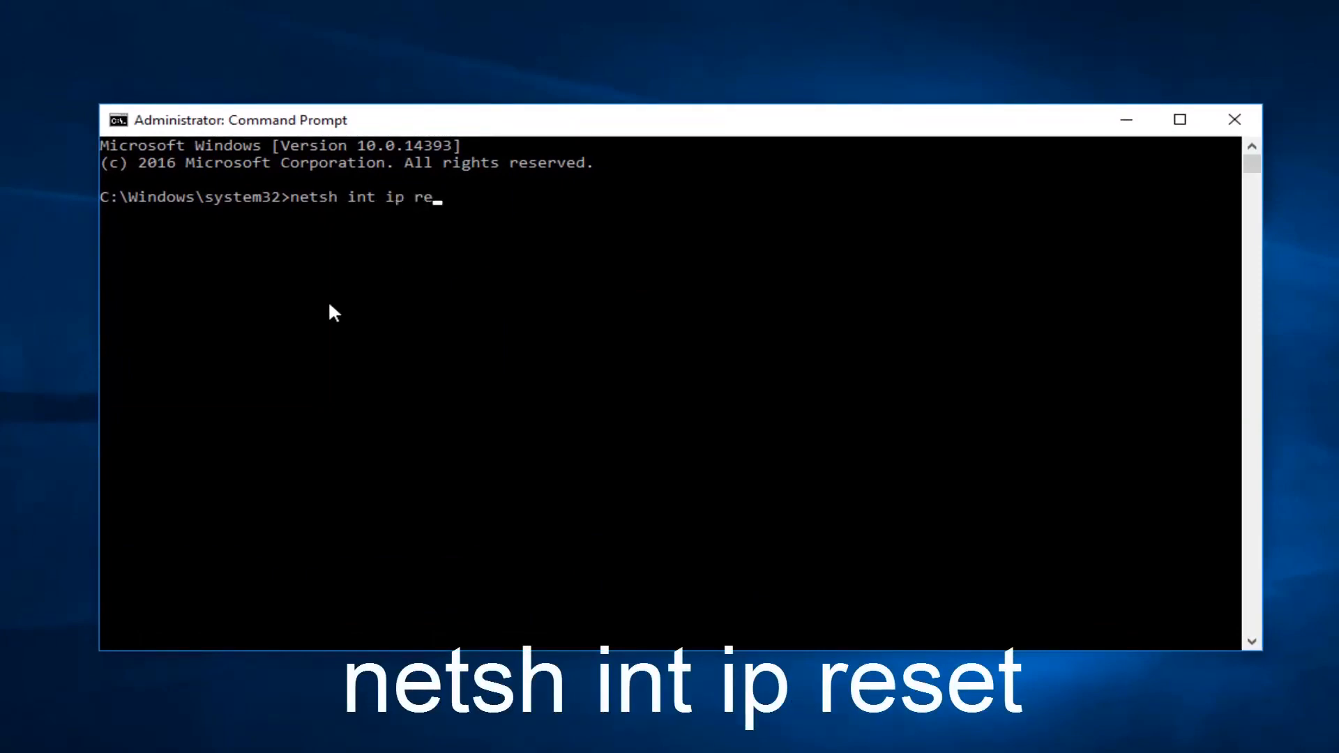
text(set)
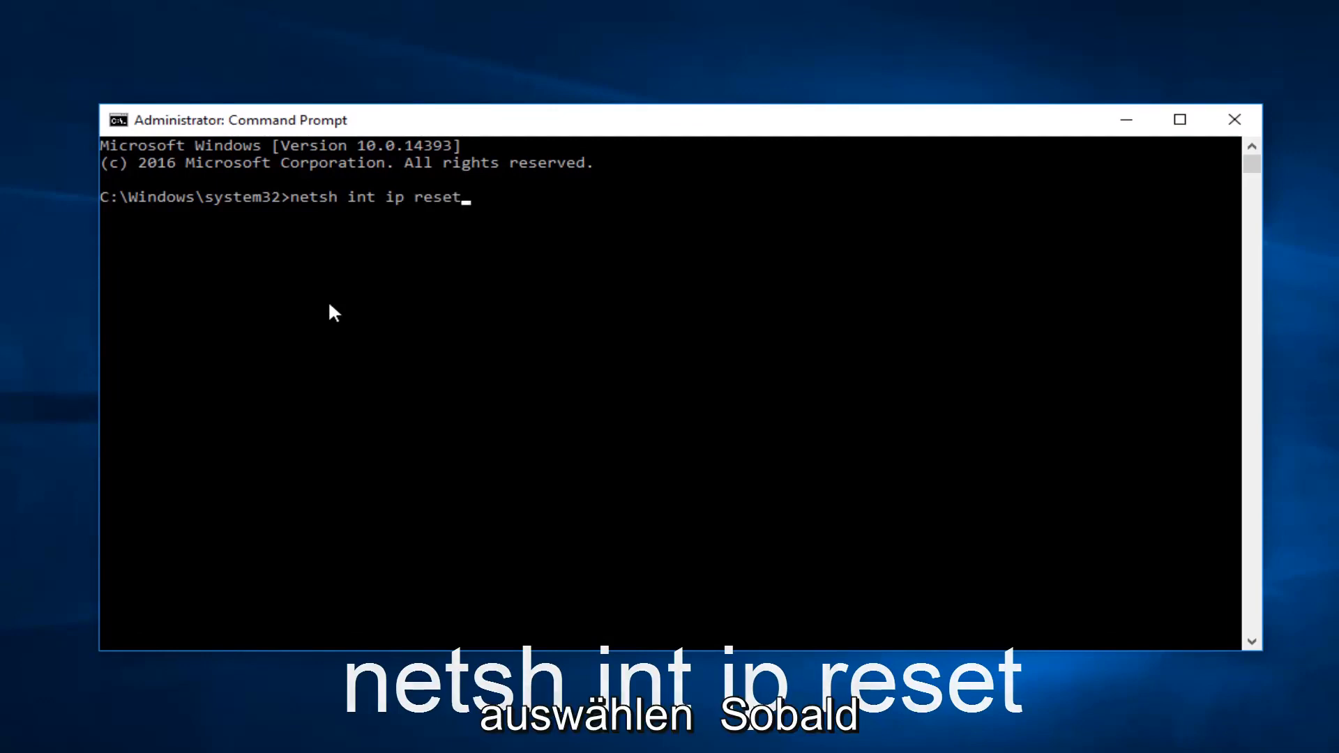
key(enter)
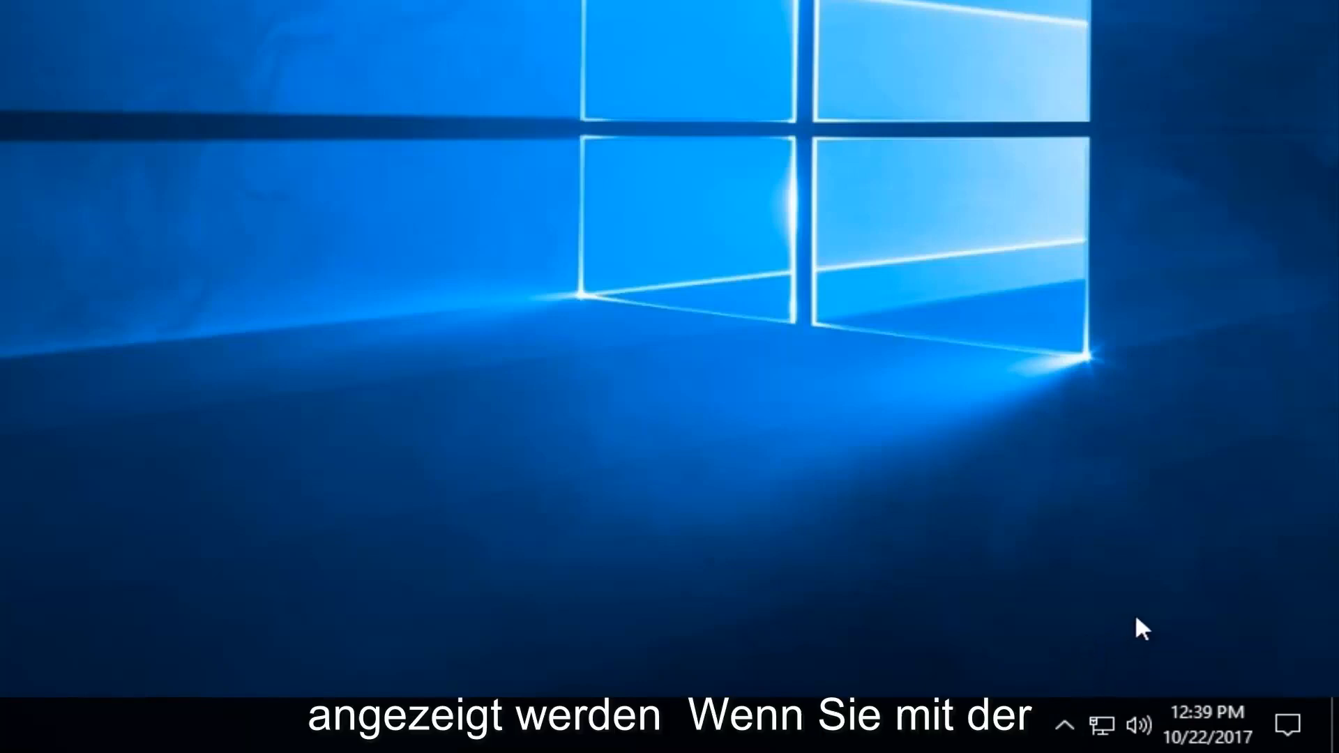
mouse_move(1105, 724)
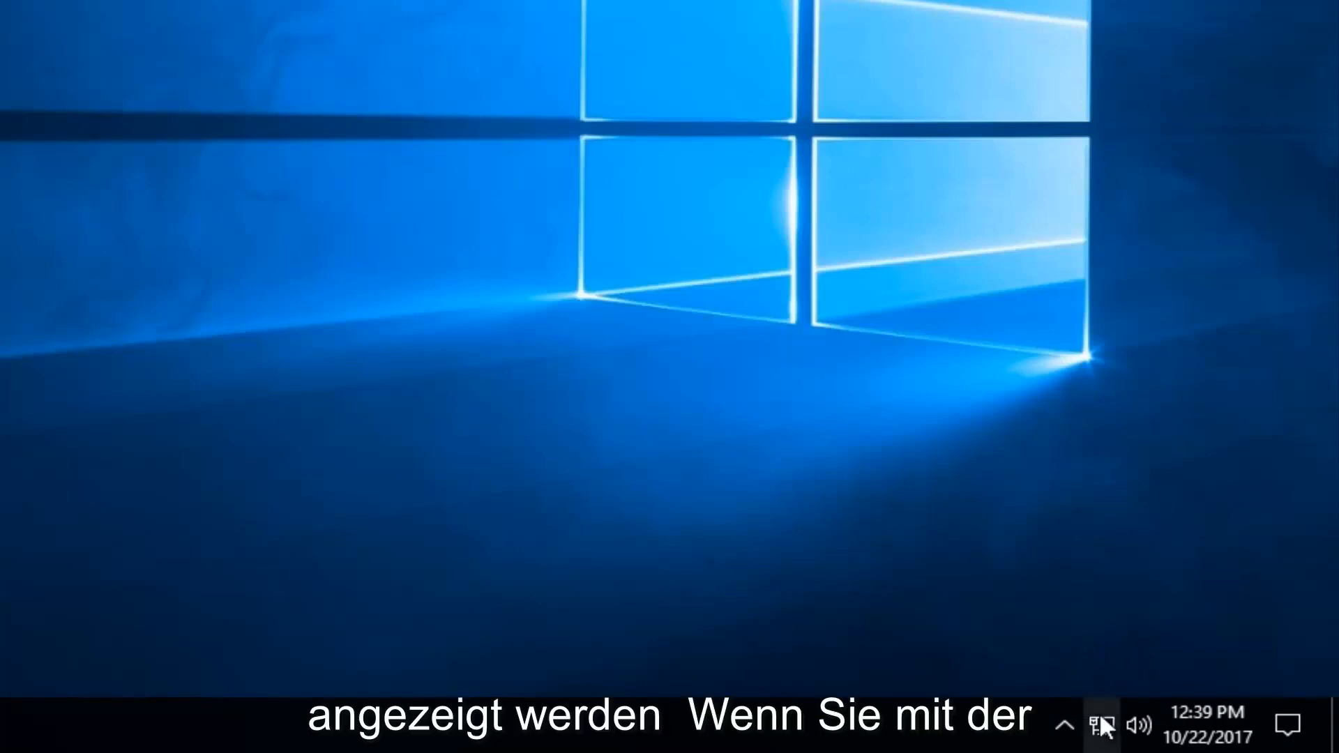
Reach the Network and Sharing Center from the taskbar network icon's menu
right_click(1102, 725)
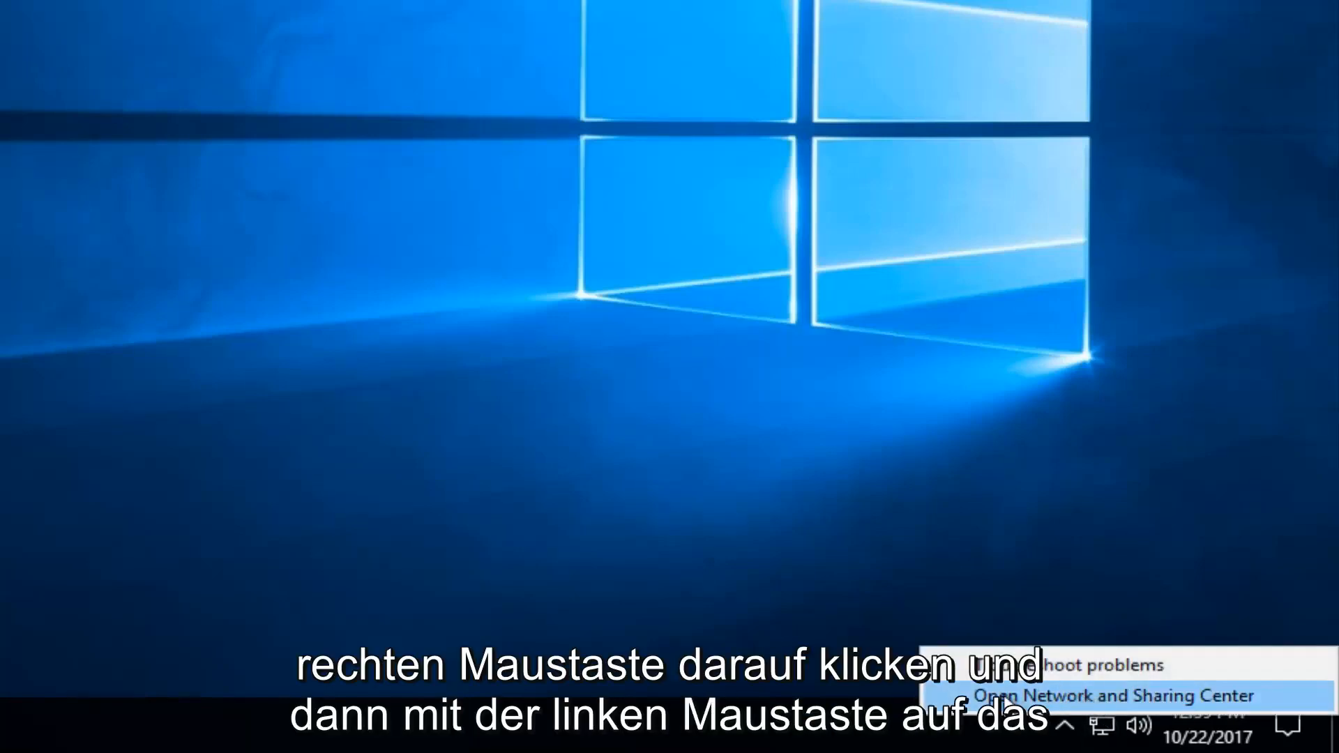
click(1076, 694)
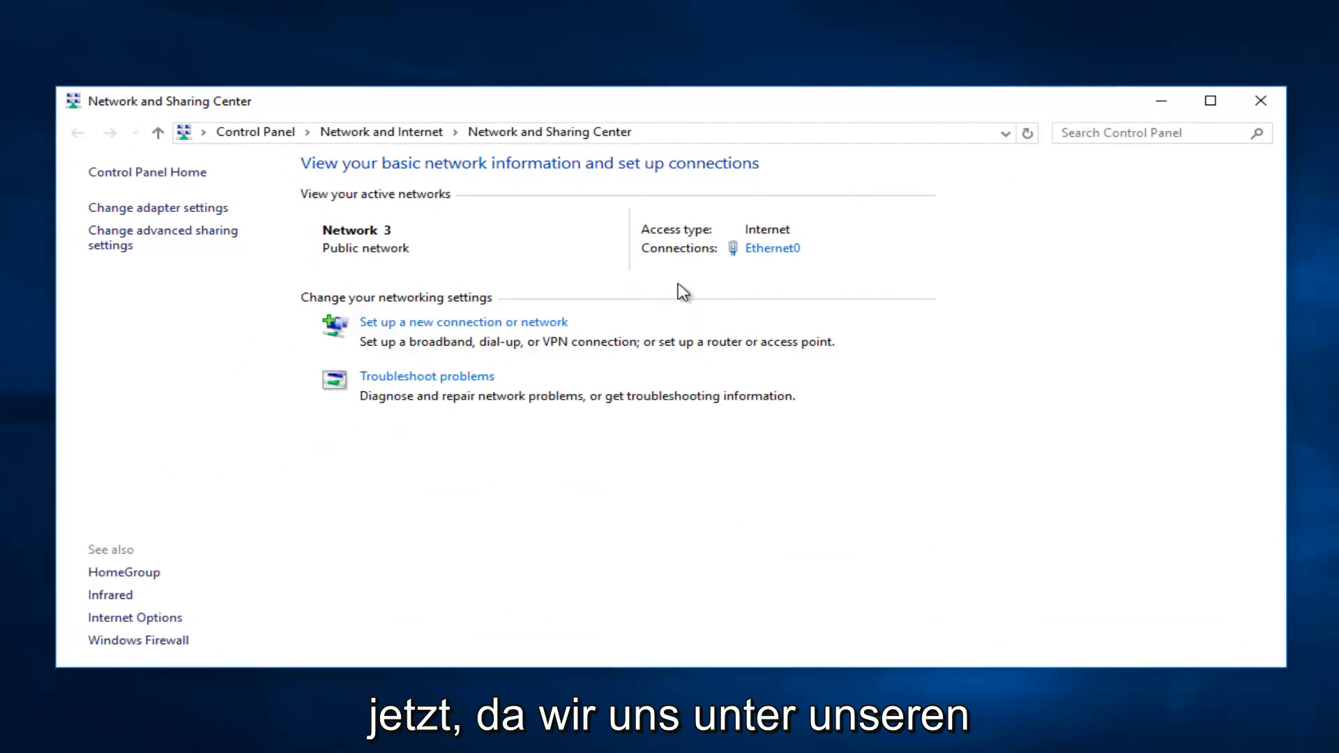
mouse_move(771, 249)
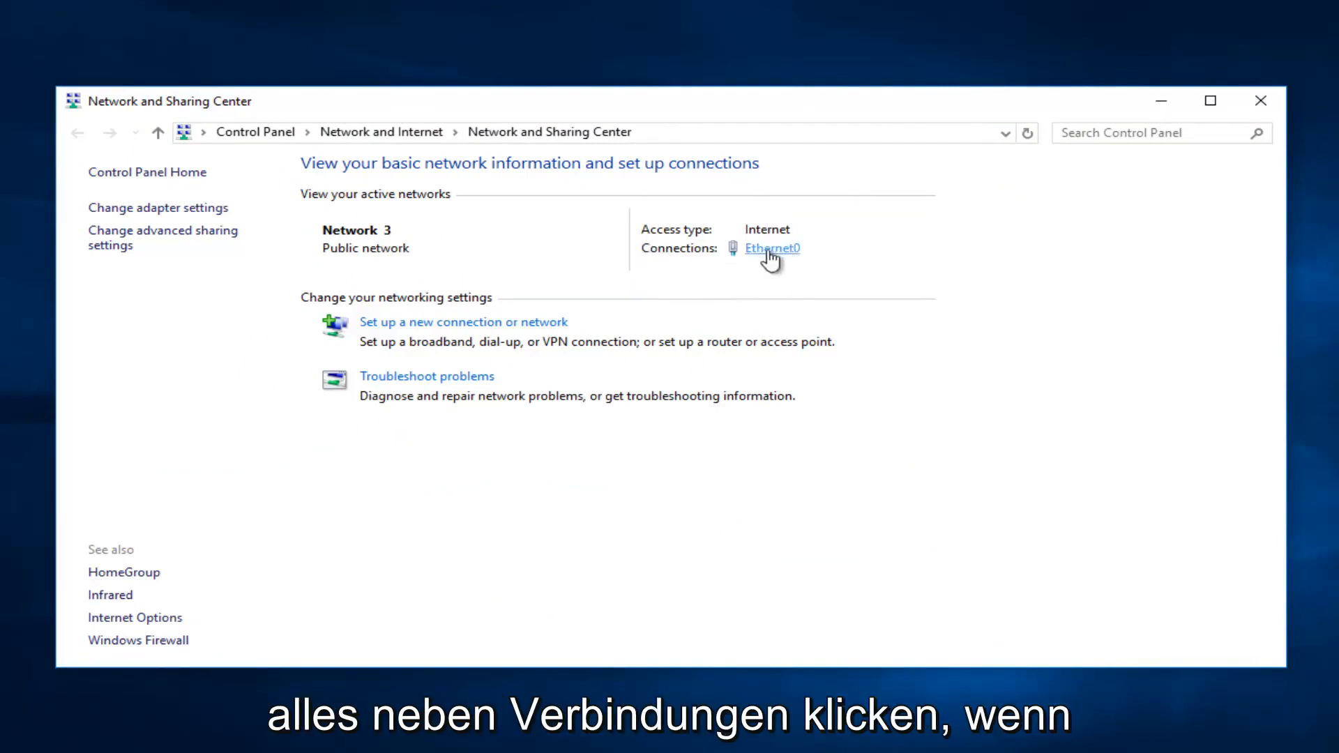
mouse_move(736, 254)
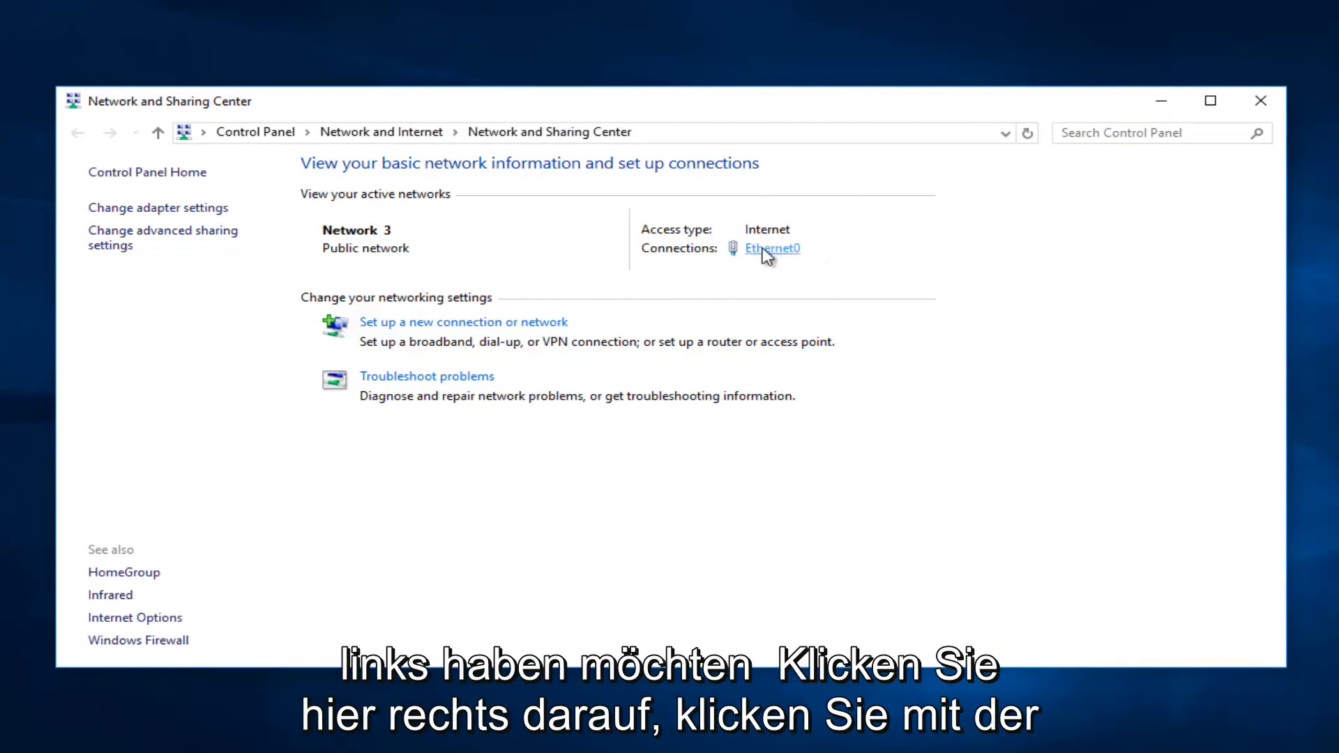
Bring up the Ethernet0 connection properties and select Internet Protocol Version 4 (TCP/IPv4)
click(772, 248)
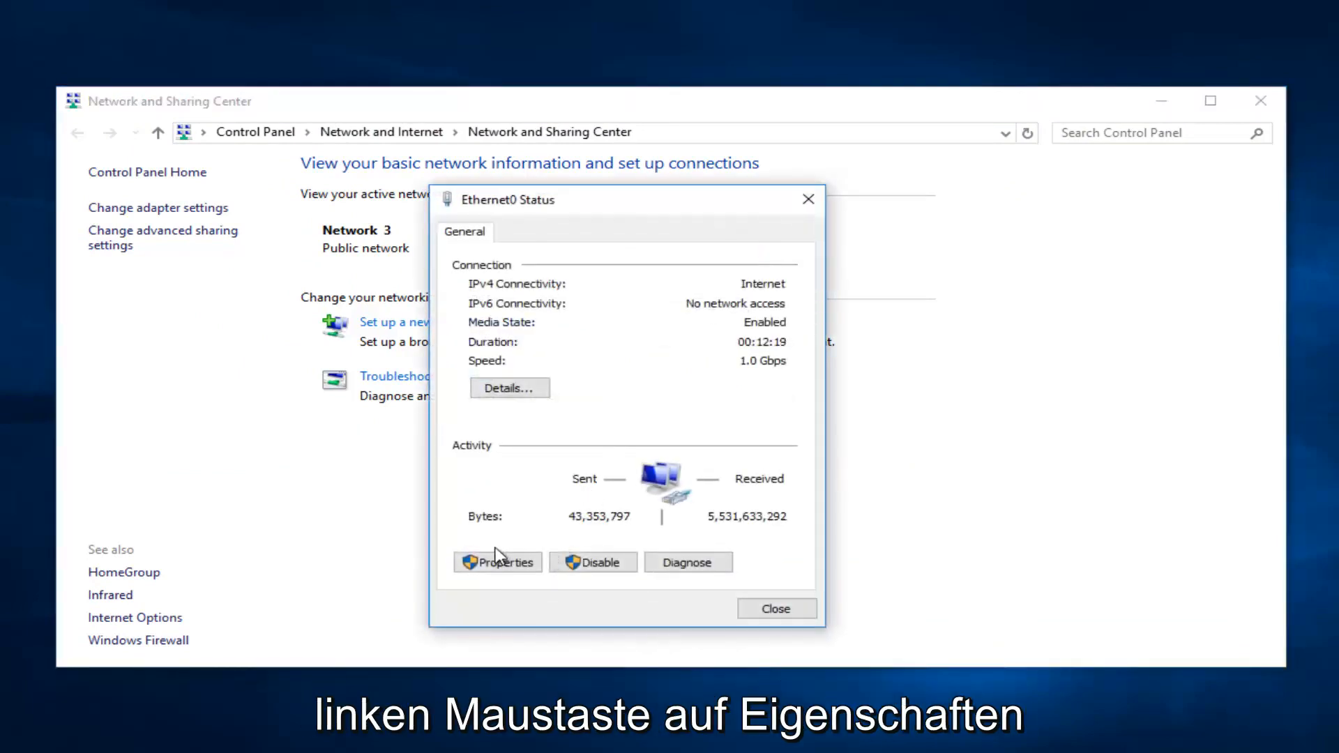
click(498, 562)
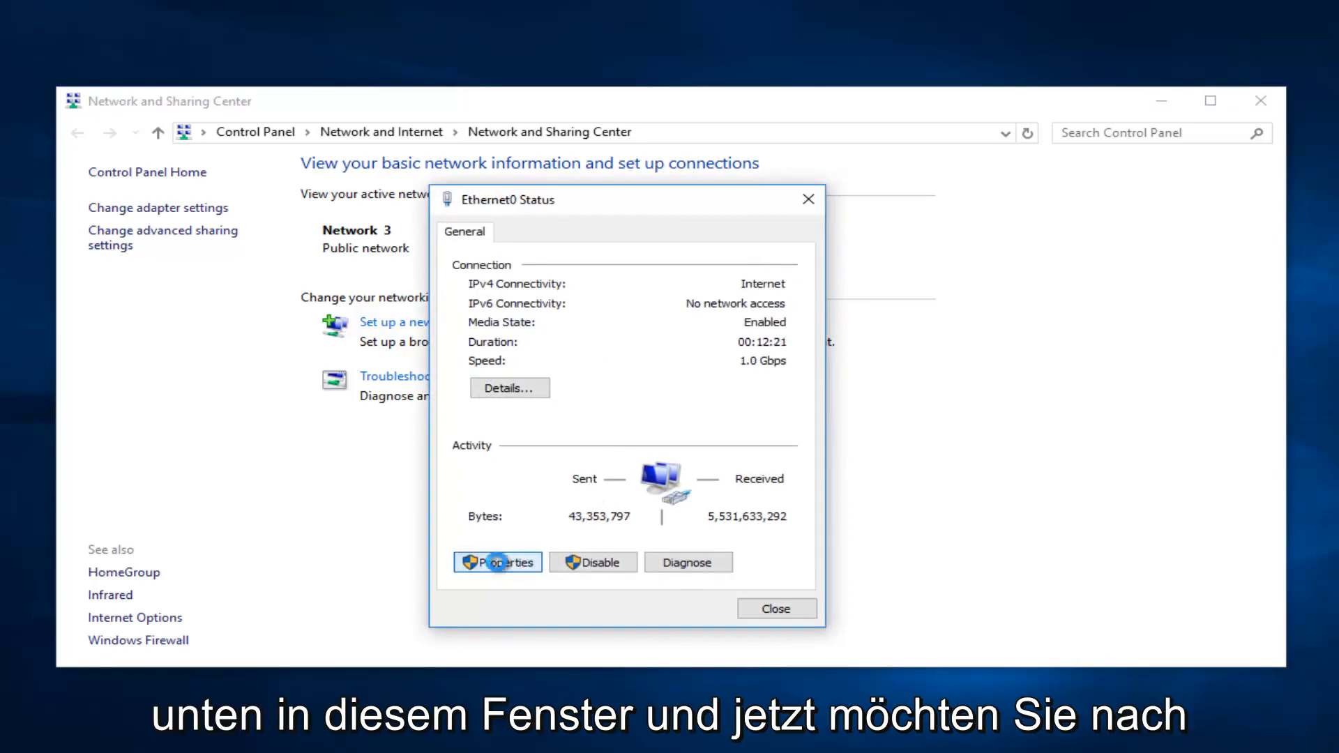
click(496, 563)
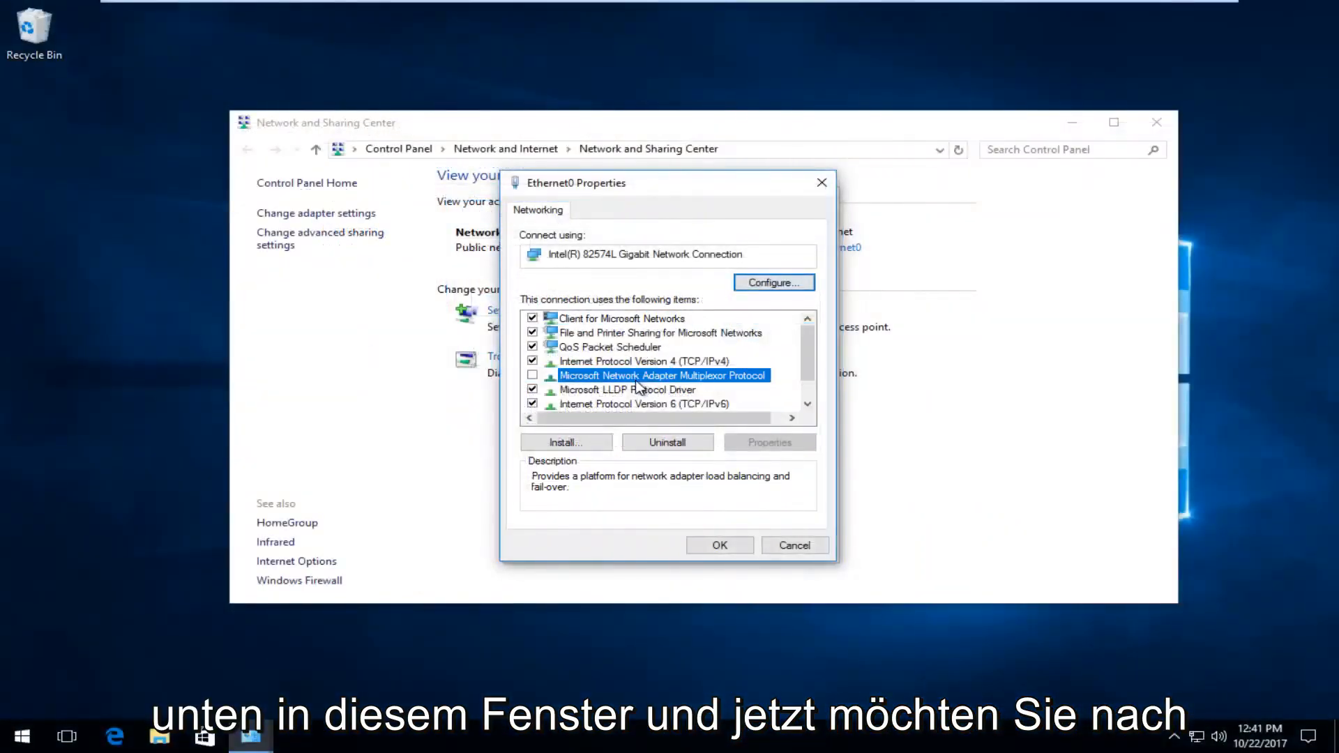
click(637, 360)
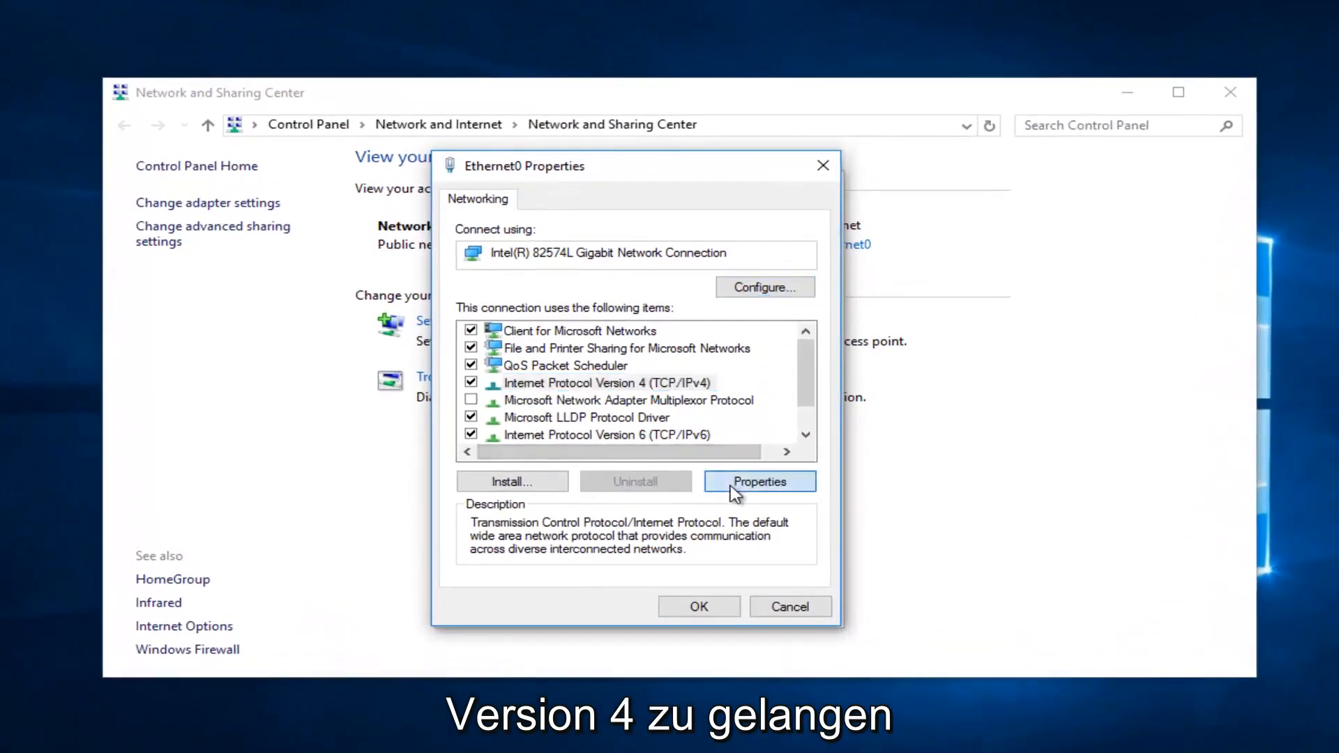
Keep IPv4 obtaining IP and DNS addresses automatically, confirm, and close the Ethernet0 status
click(758, 481)
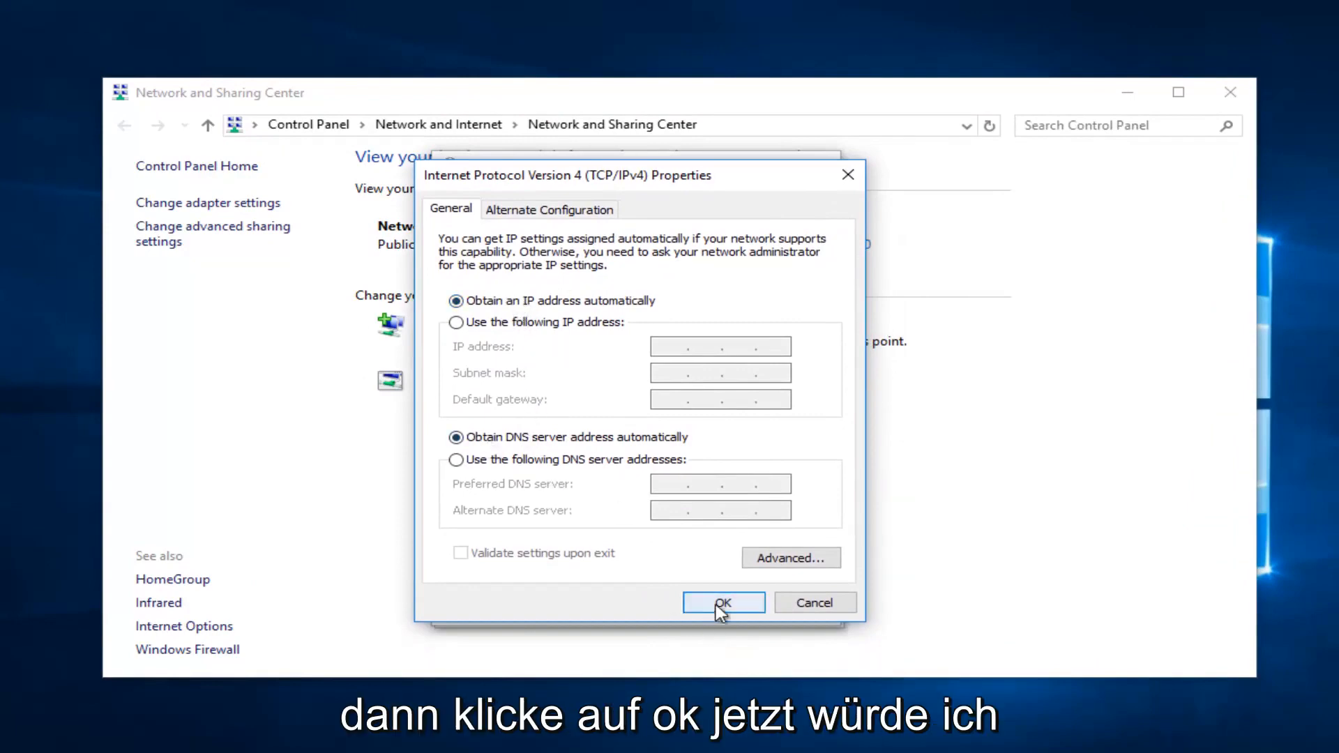
click(723, 602)
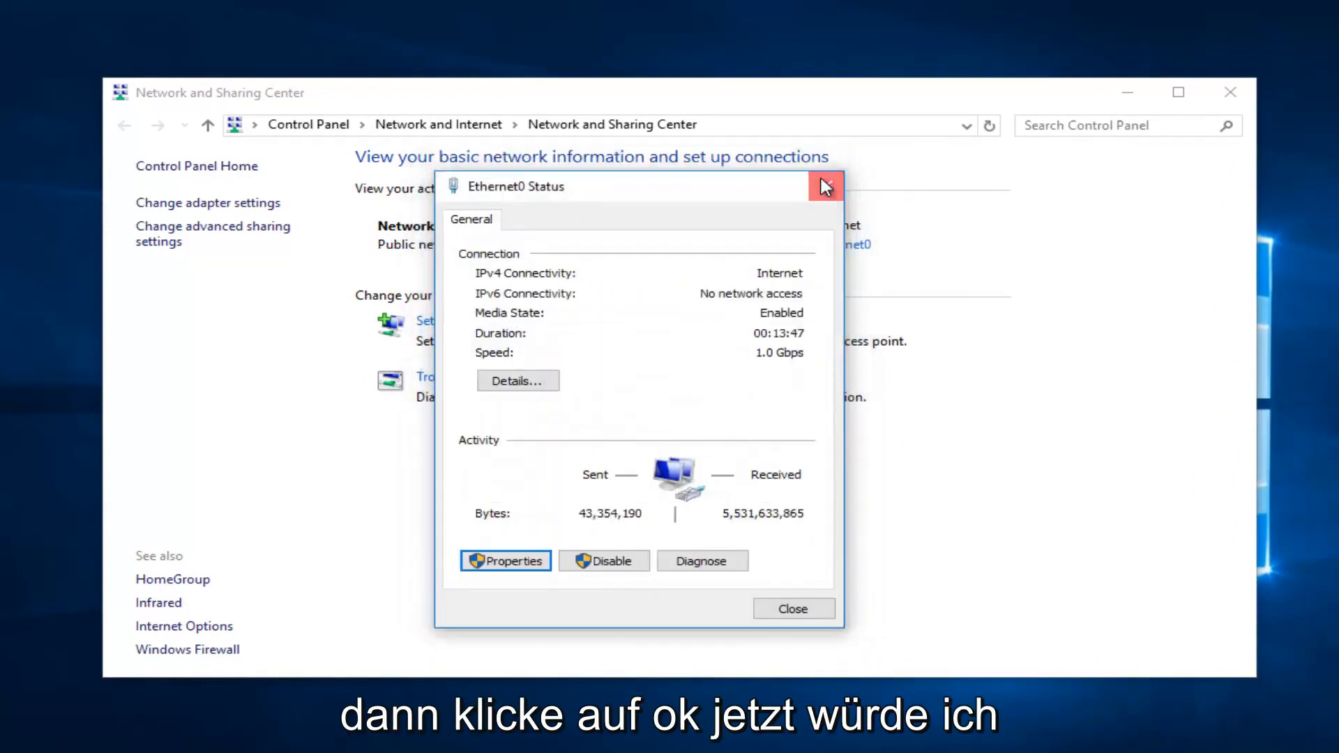
click(792, 608)
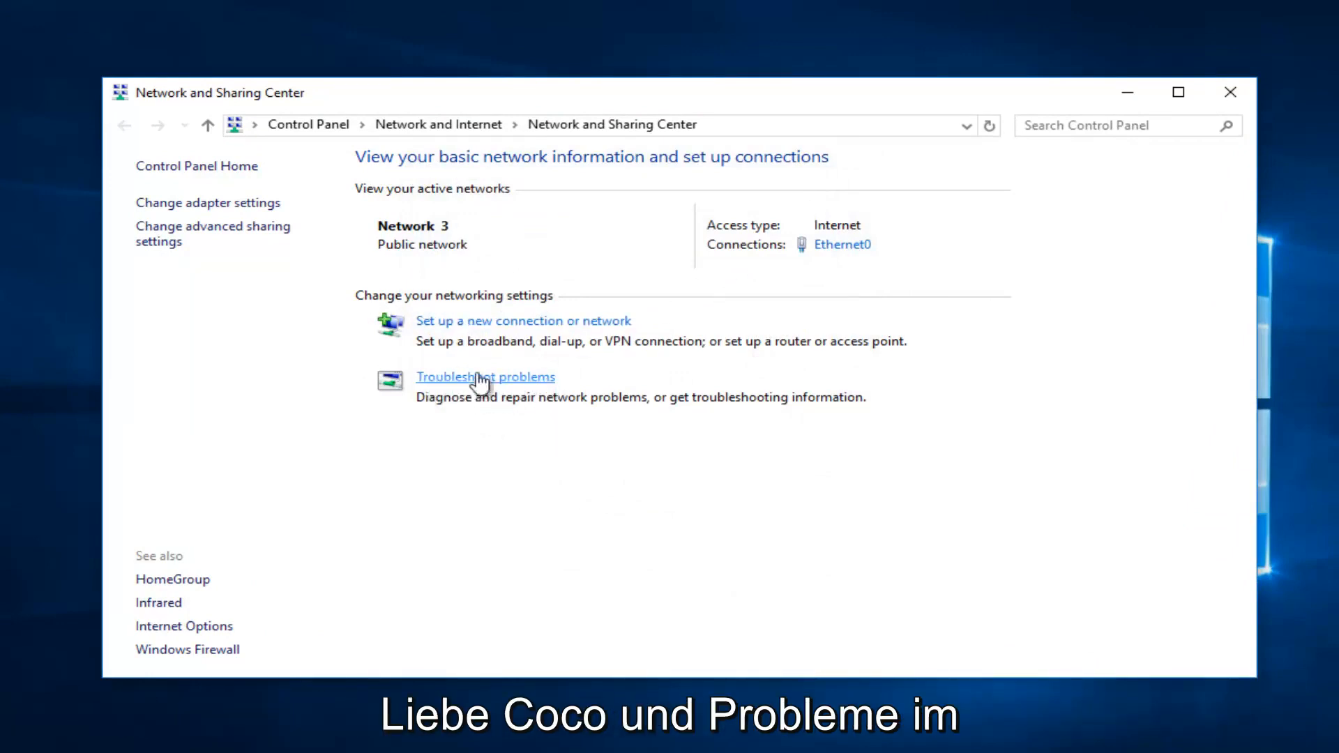
mouse_move(523, 421)
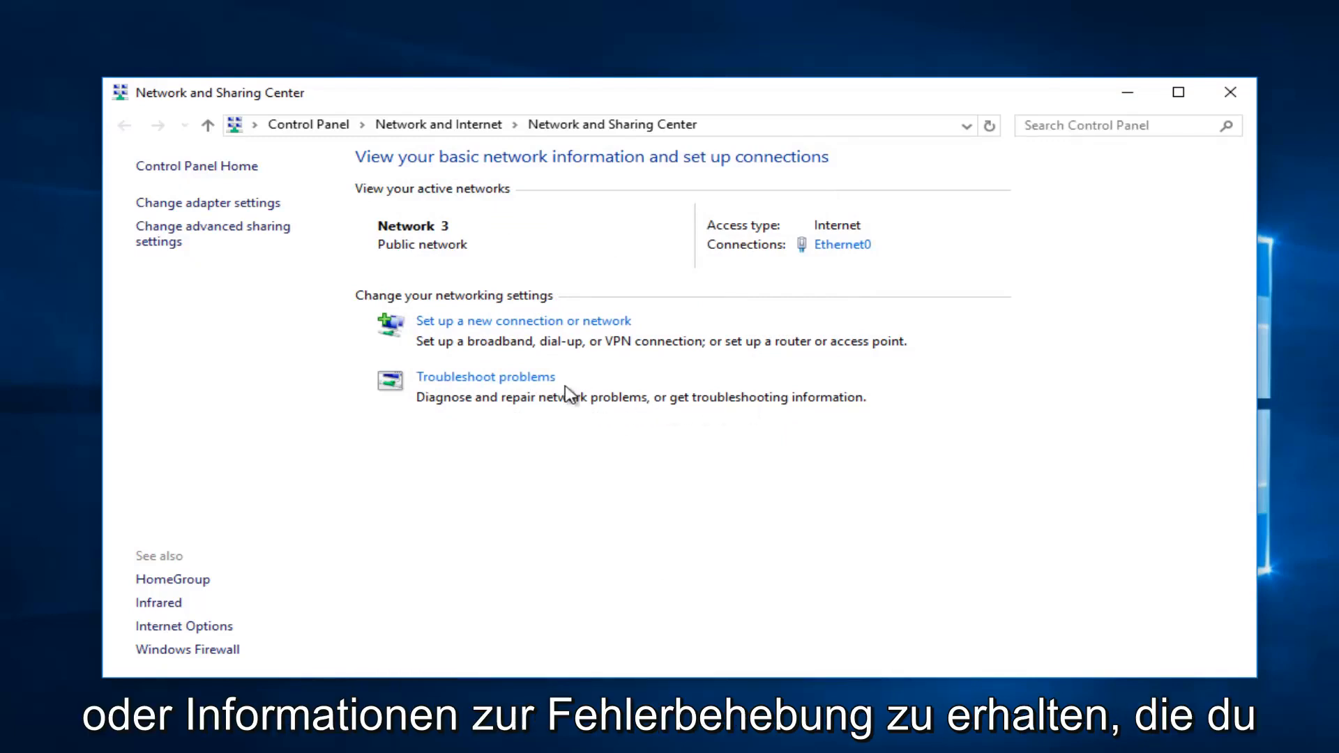
Launch Troubleshoot problems from the Network and Sharing Center
click(484, 377)
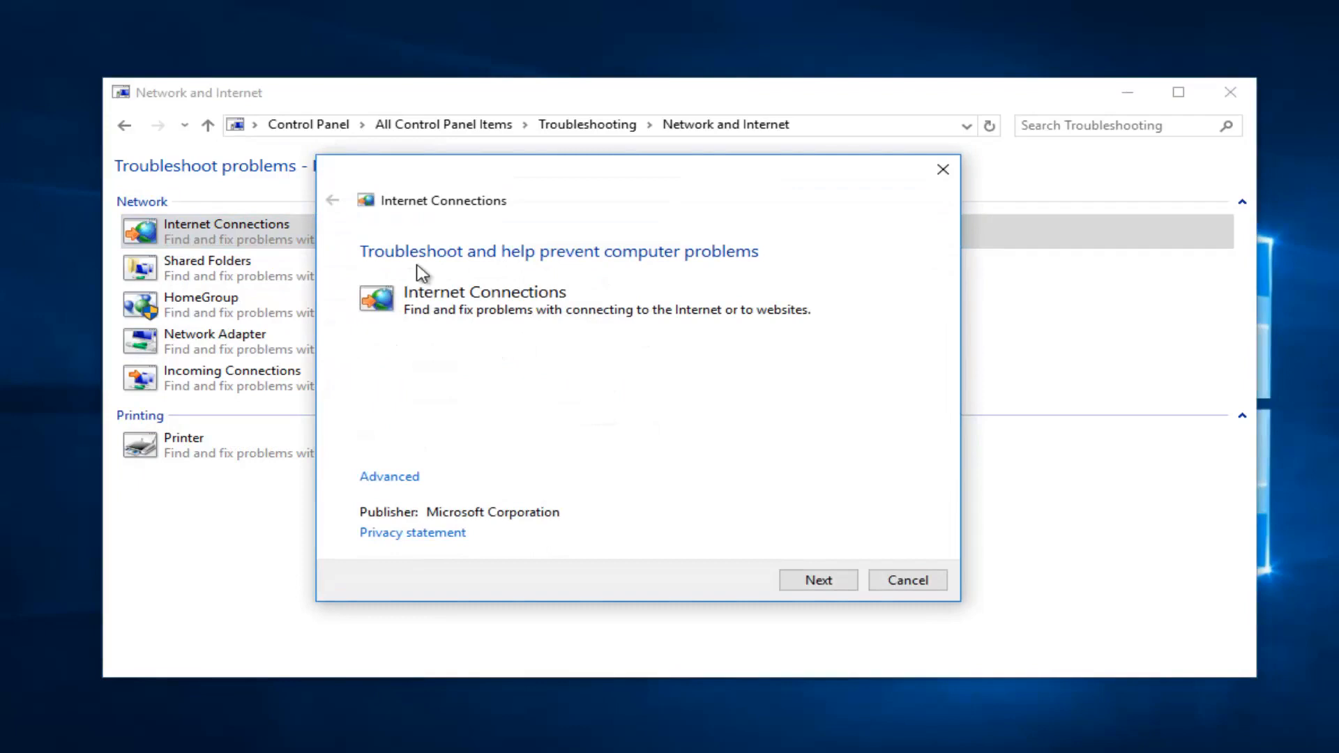
mouse_move(389, 476)
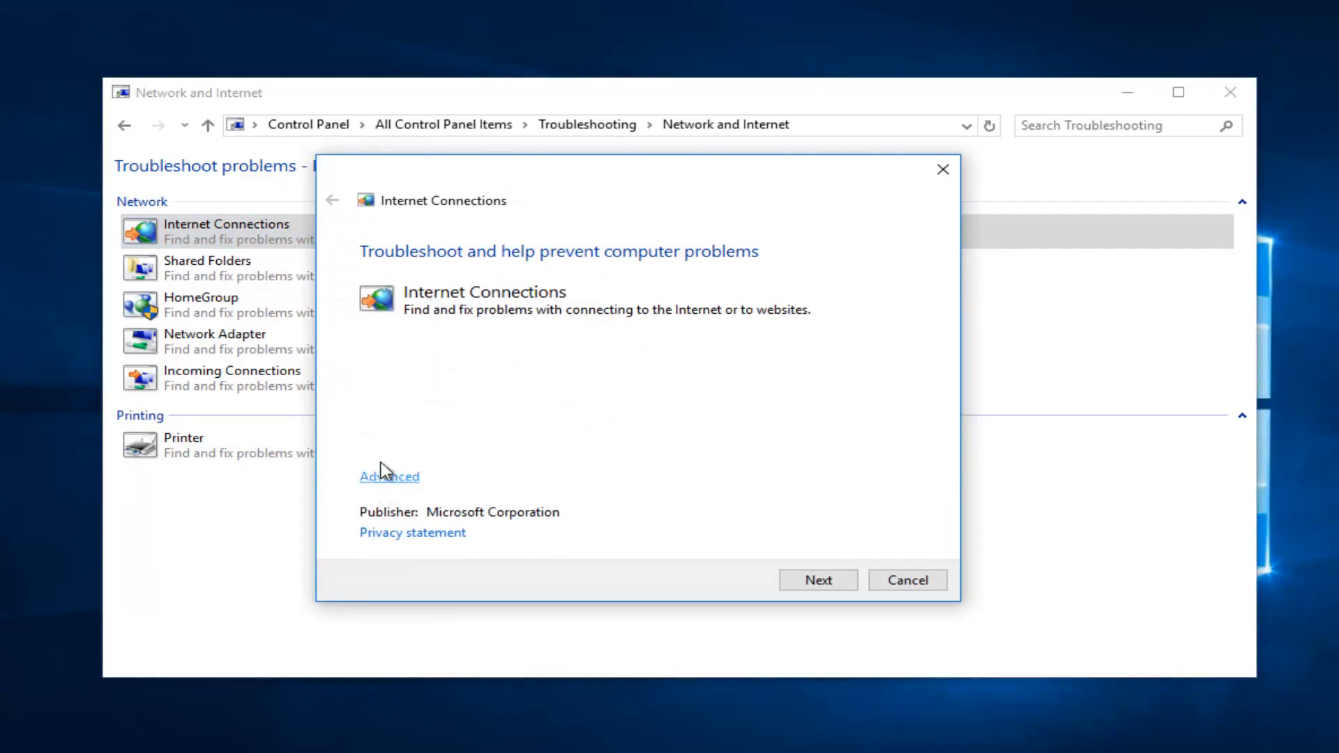
Advance the Internet Connections troubleshooter through Advanced to issue selection, cancel it, and close the window
click(390, 475)
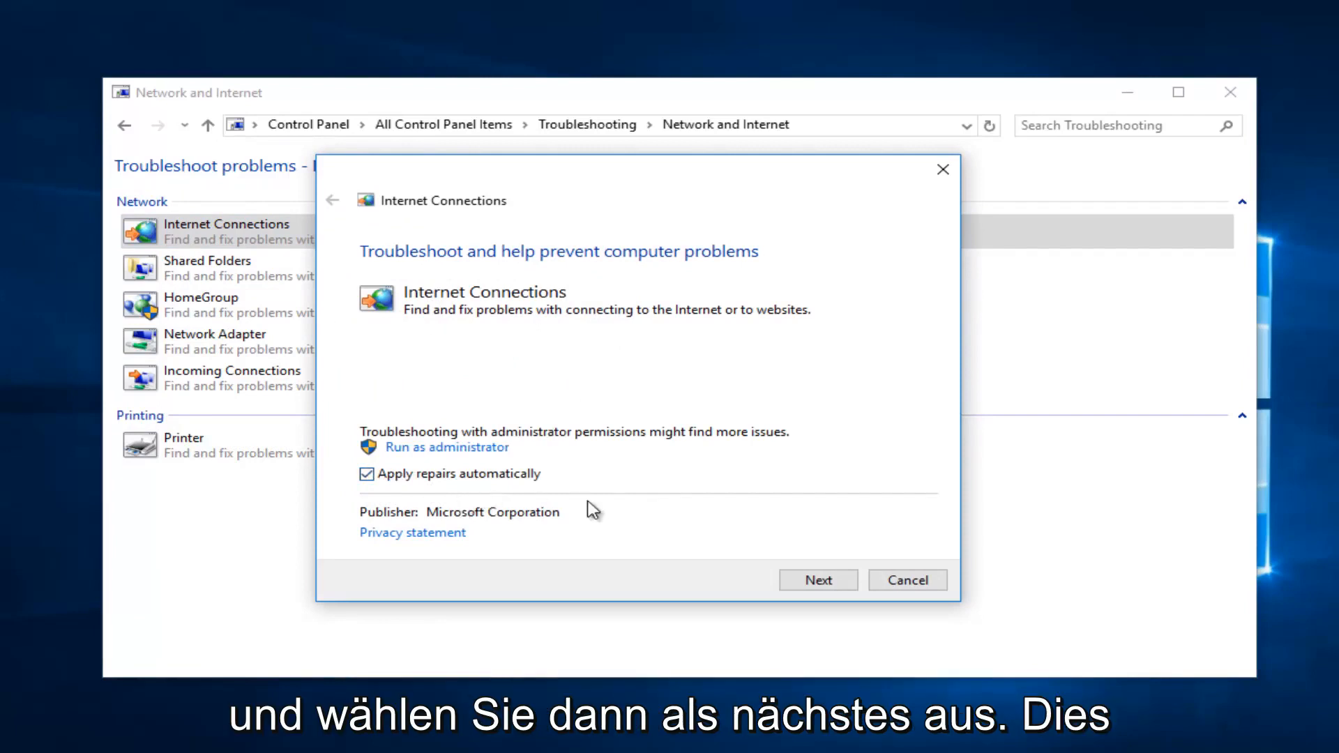
click(818, 580)
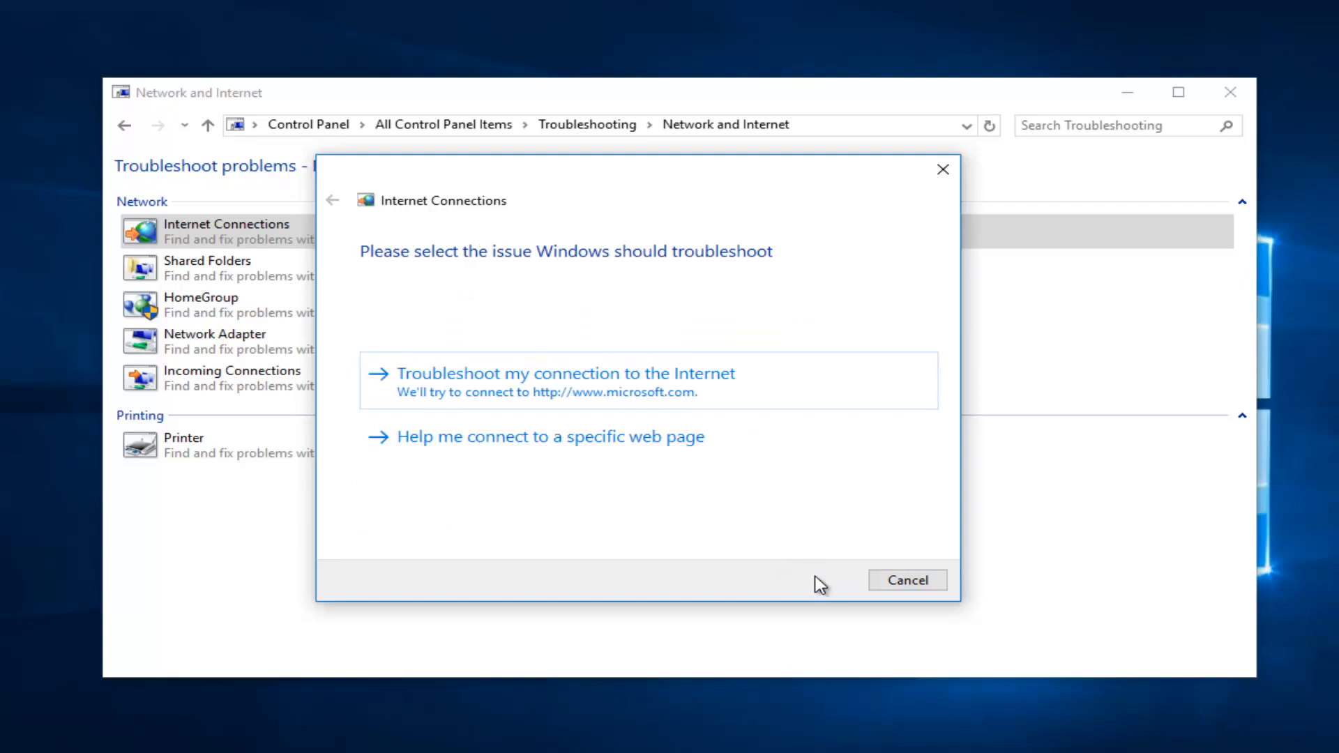
mouse_move(598, 395)
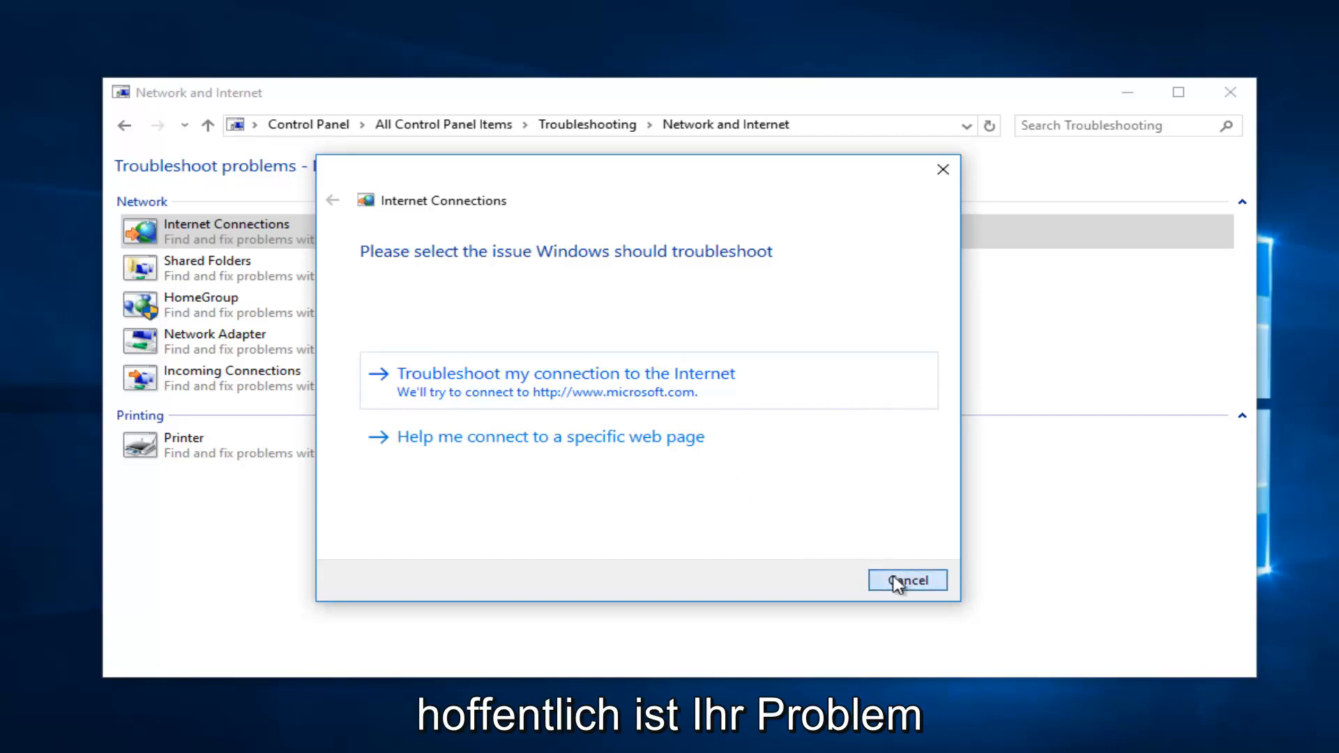
click(907, 580)
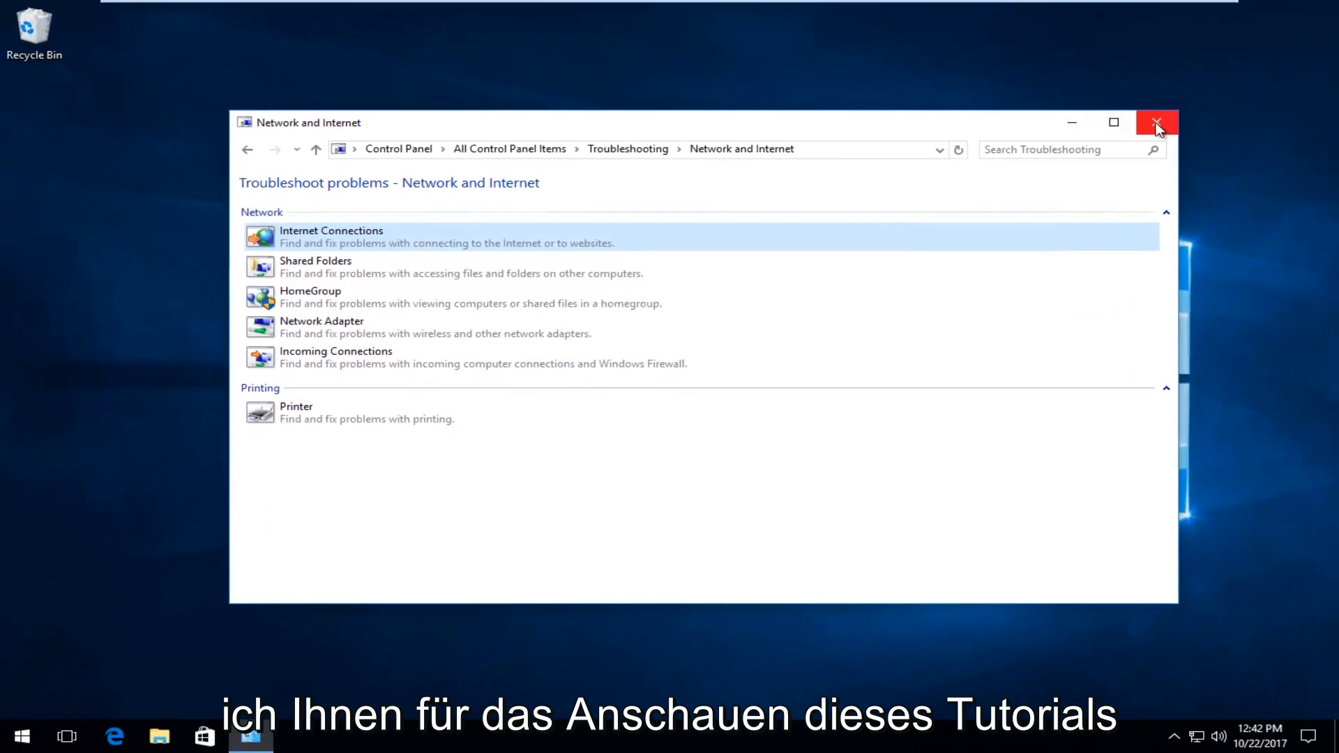
click(1157, 123)
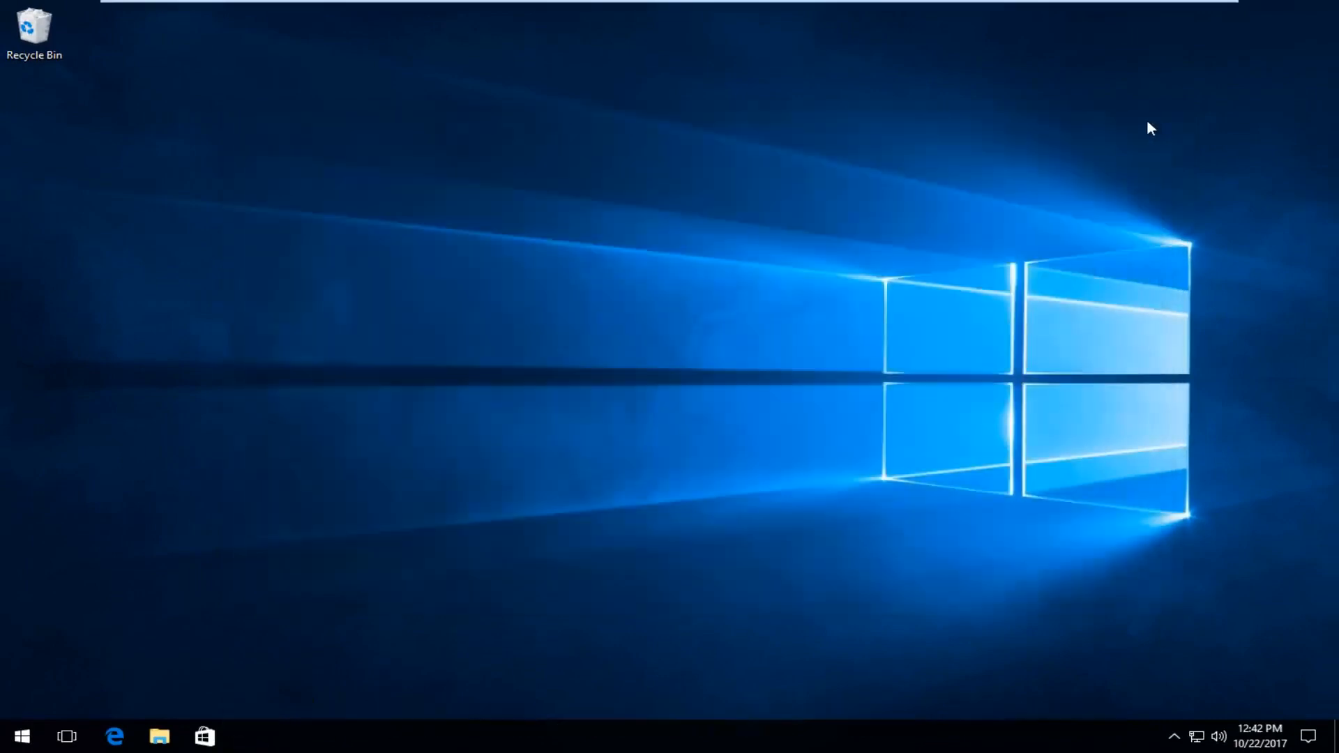